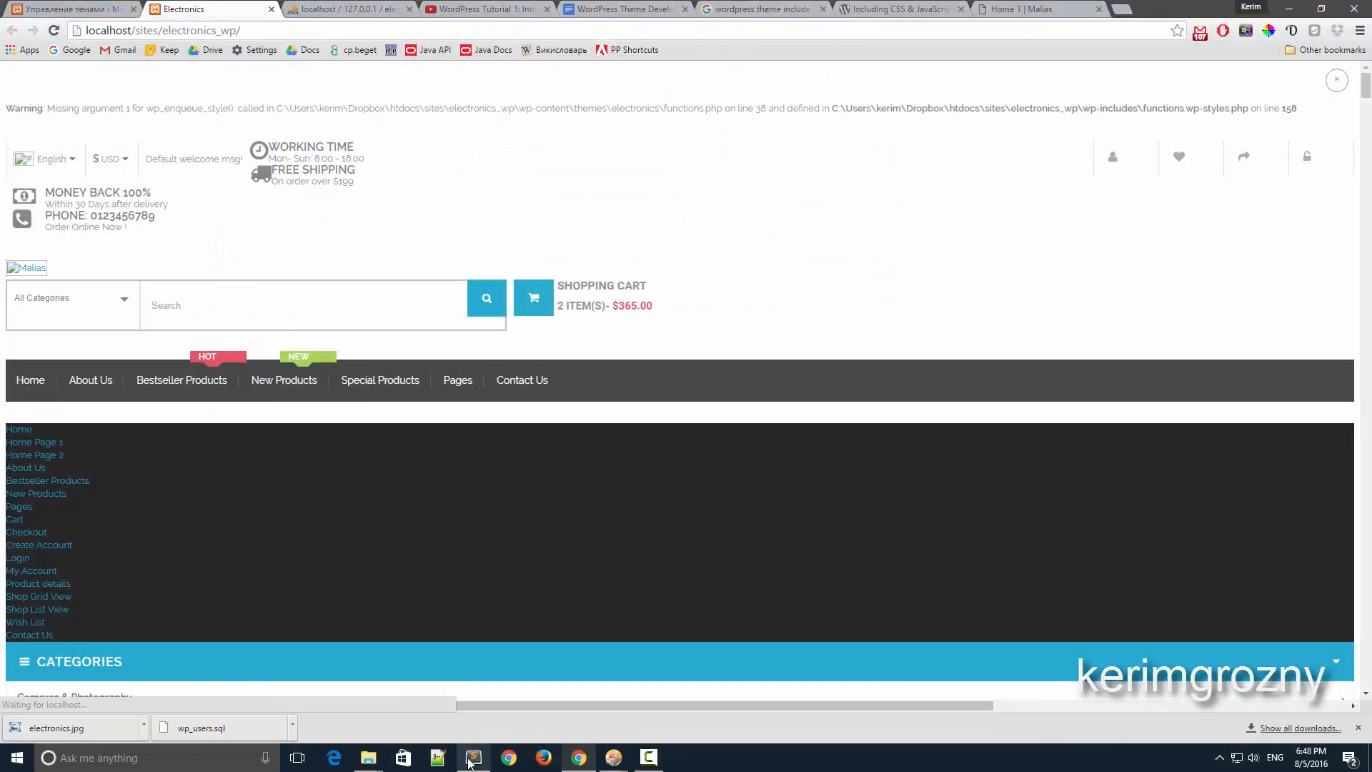
Review the wp_enqueue_style missing-argument warning, then bring up the theme's css folder.
{"action": "left_click", "coordinate": [473, 757]}
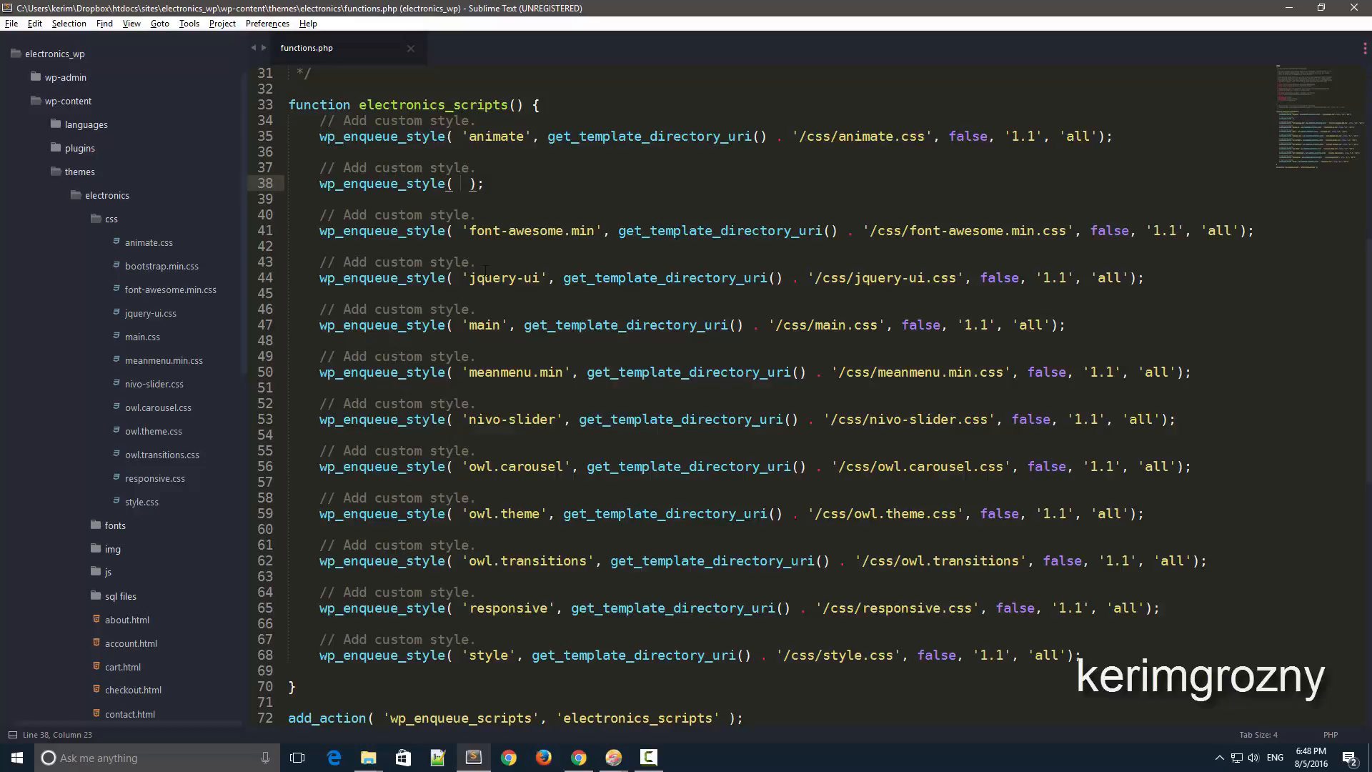
{"action": "left_click", "coordinate": [506, 757]}
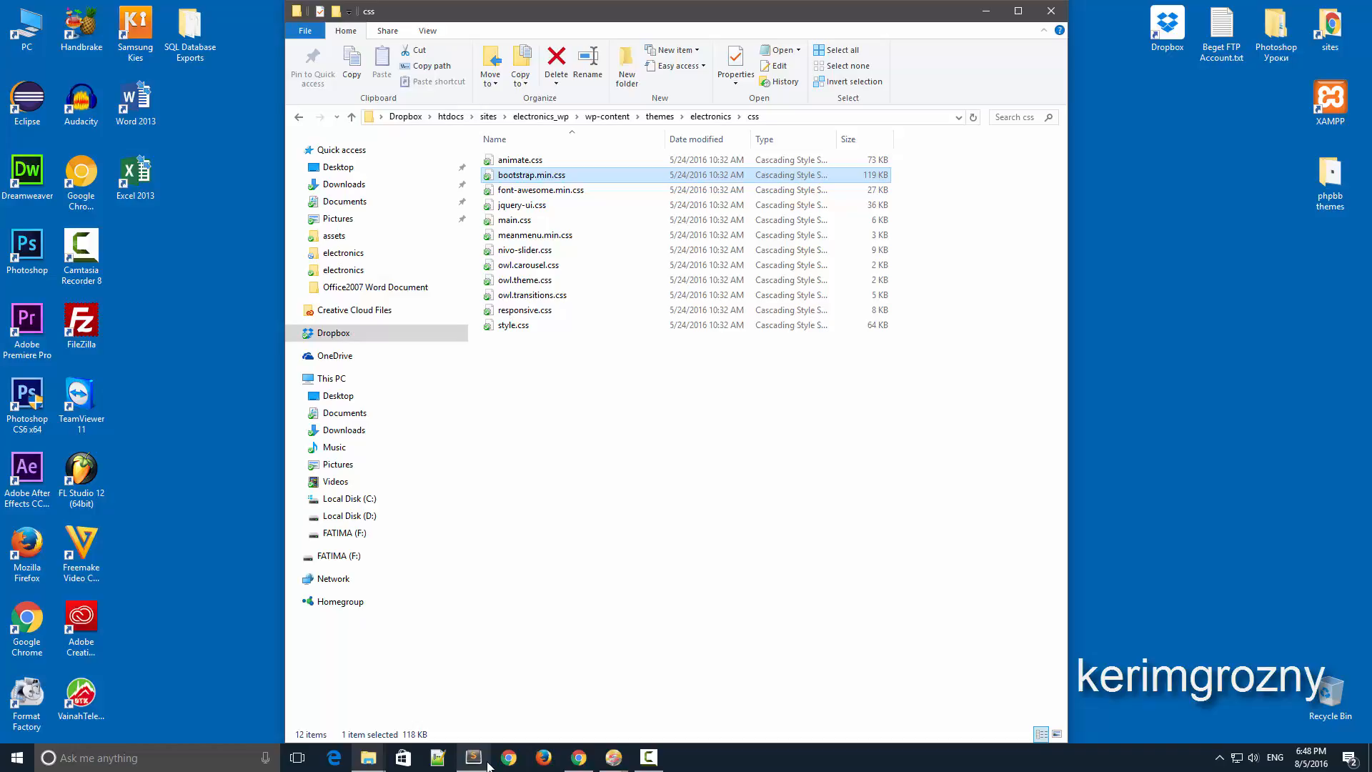
Confirm bootstrap.min.css sits in the css folder, then return to the electronics site in Chrome.
{"action": "left_click", "coordinate": [472, 756]}
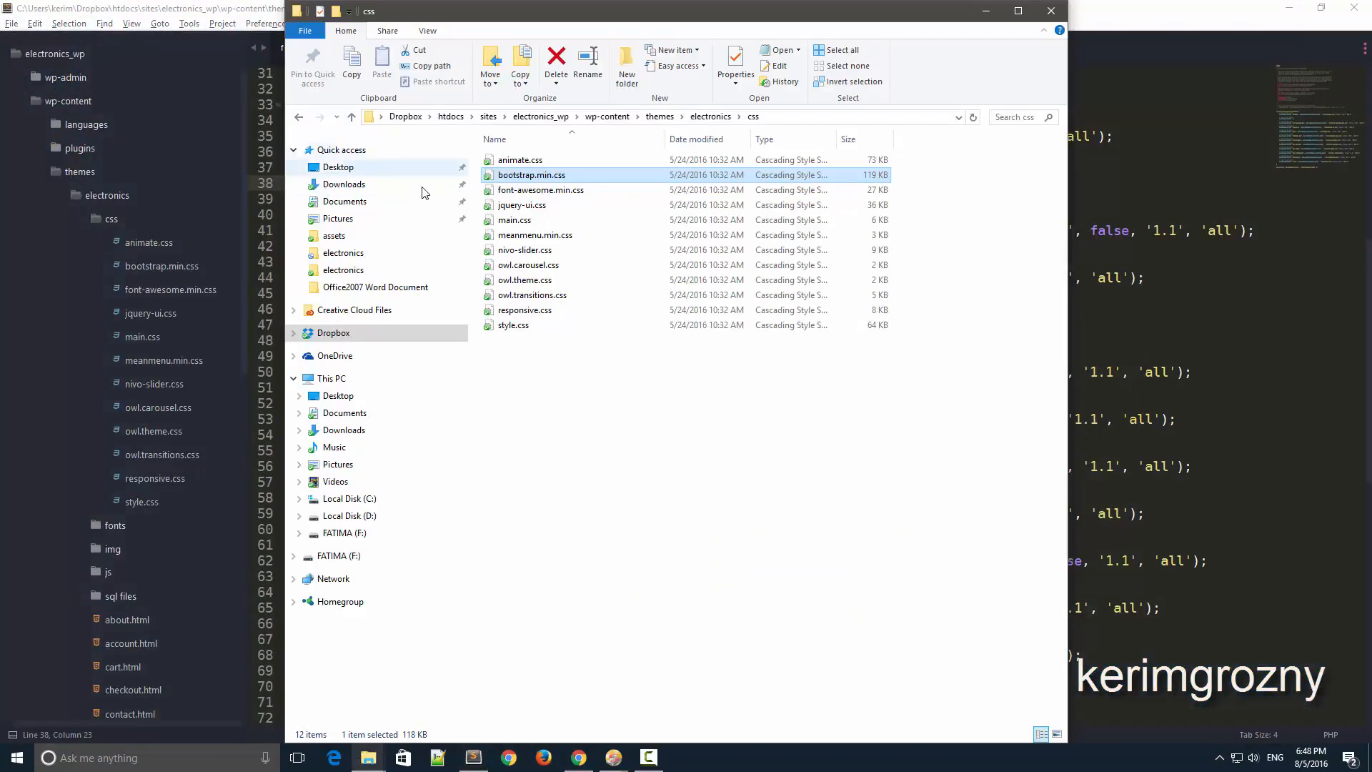
{"action": "key", "text": "alt+tab"}
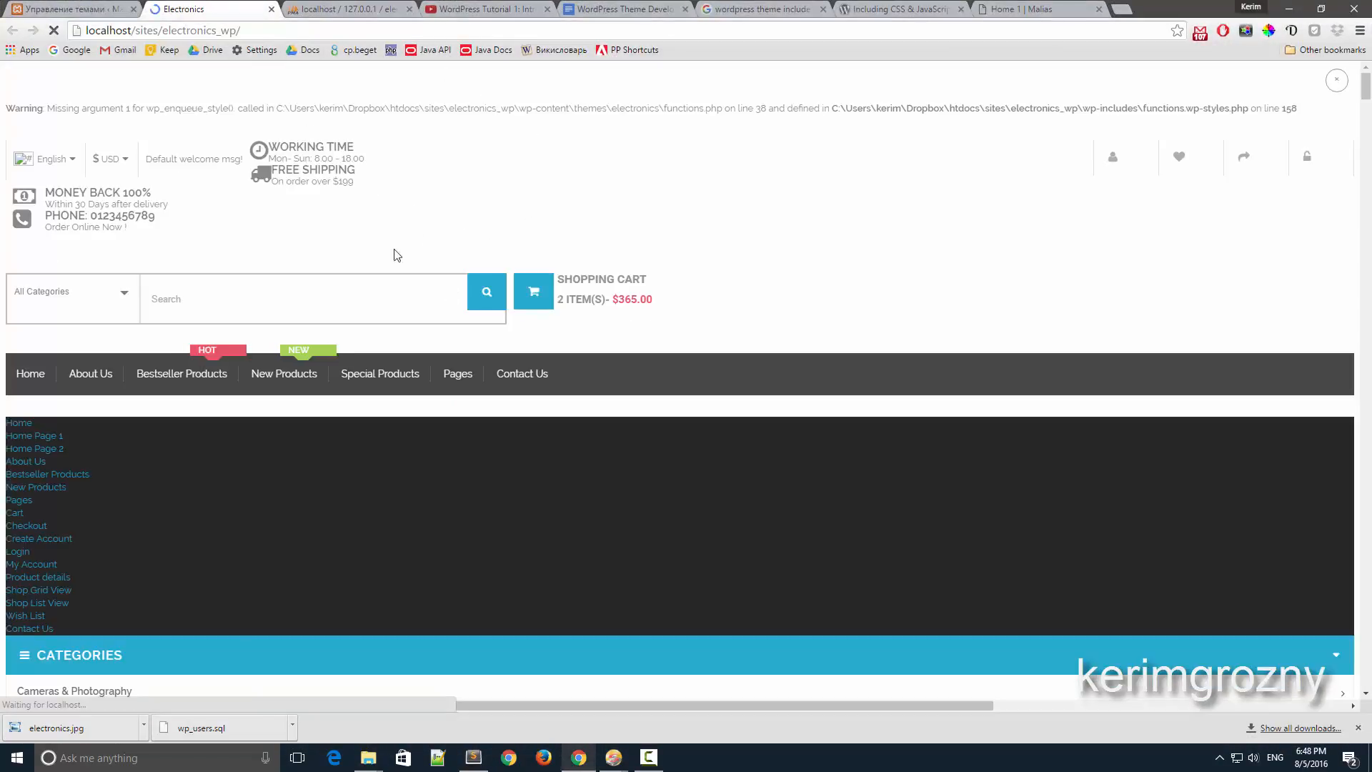
Scroll the unstyled electronics page, then go back to functions.php line 38.
{"action": "scroll", "scroll_direction": "down", "scroll_amount": 3}
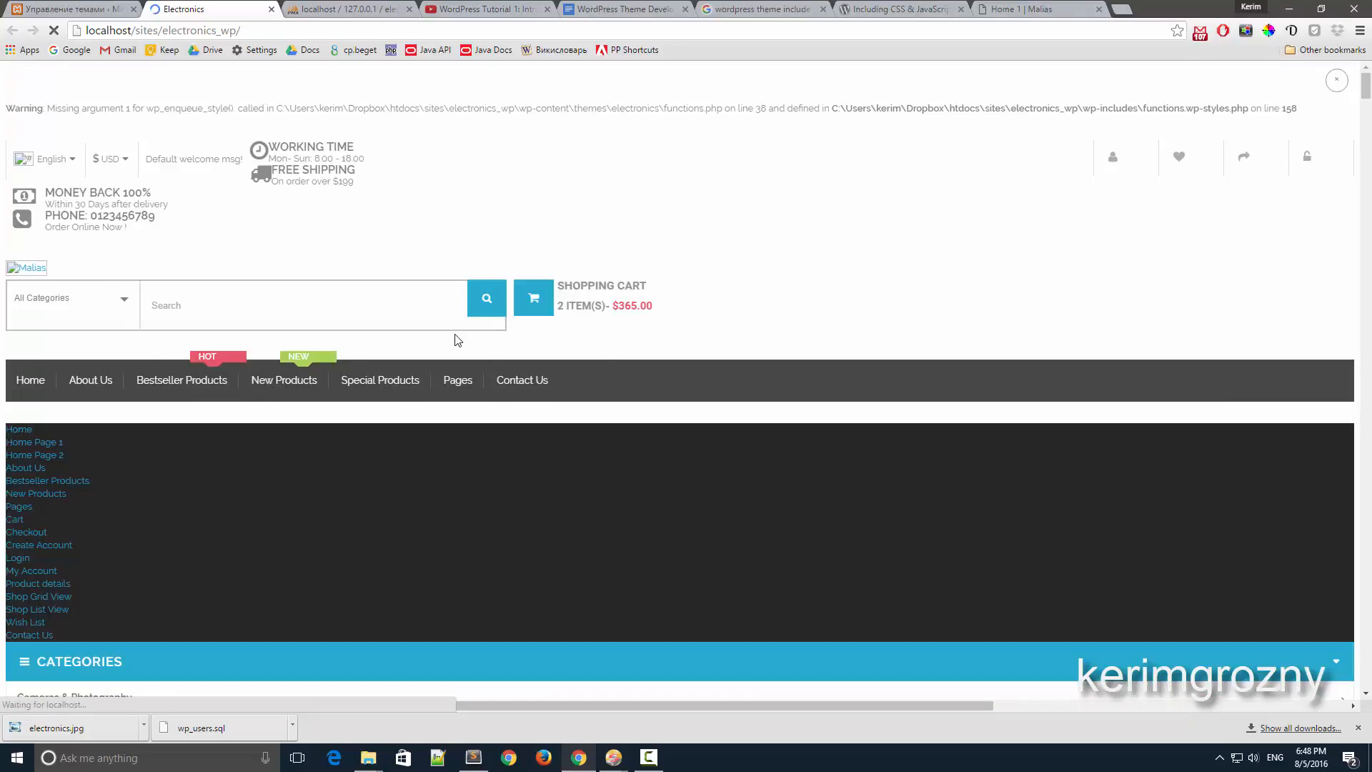
{"action": "left_click", "coordinate": [472, 756]}
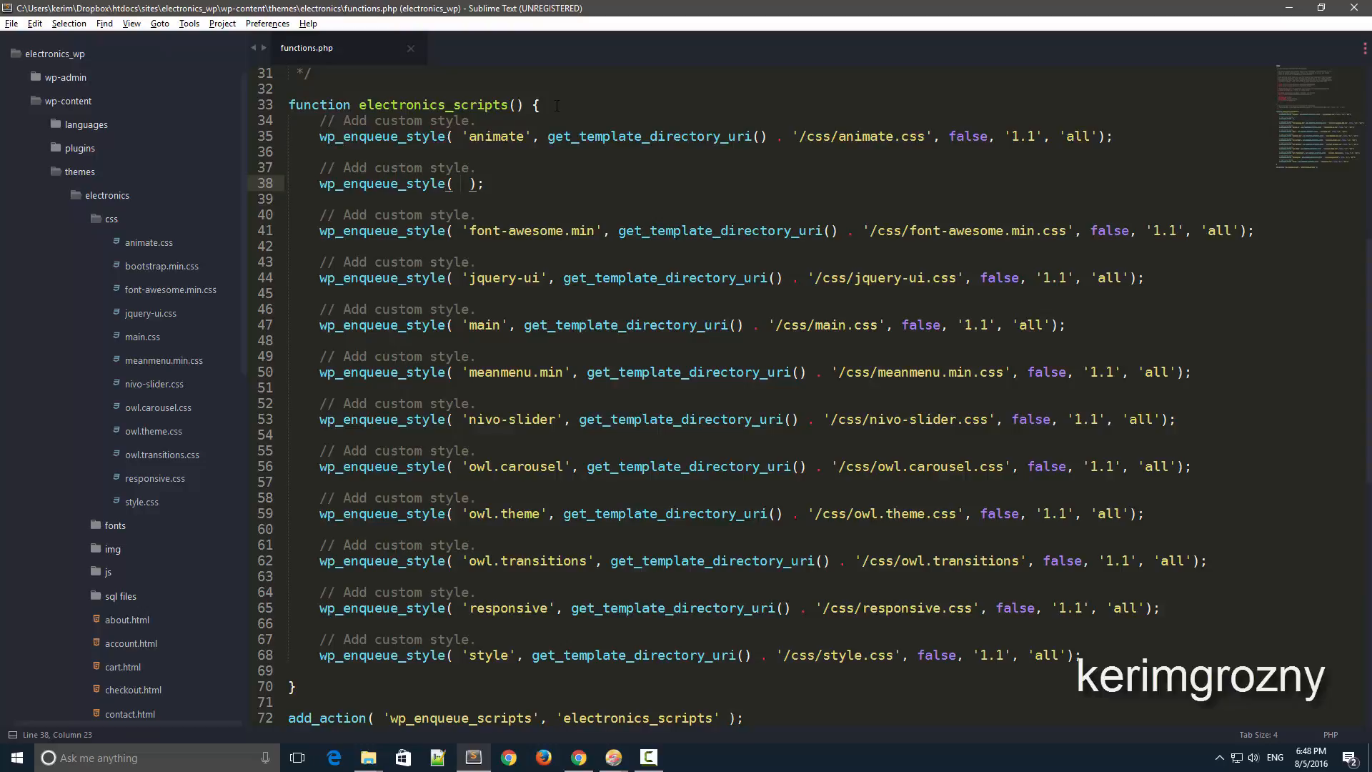
Enter 'bootstrap', get_template_directory_uri() . '/' into line 38's wp_enqueue_style call.
{"action": "type", "text": "'"}
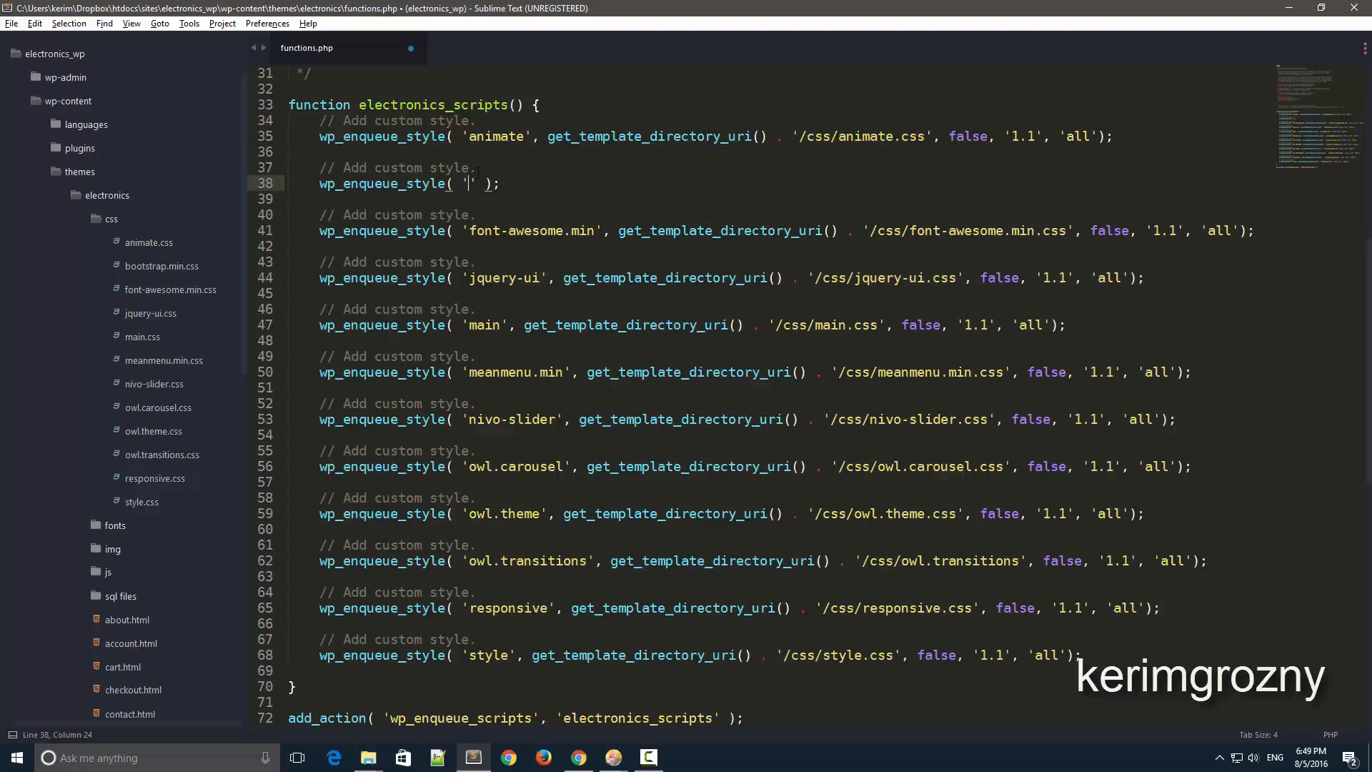
{"action": "type", "text": "bootstrap"}
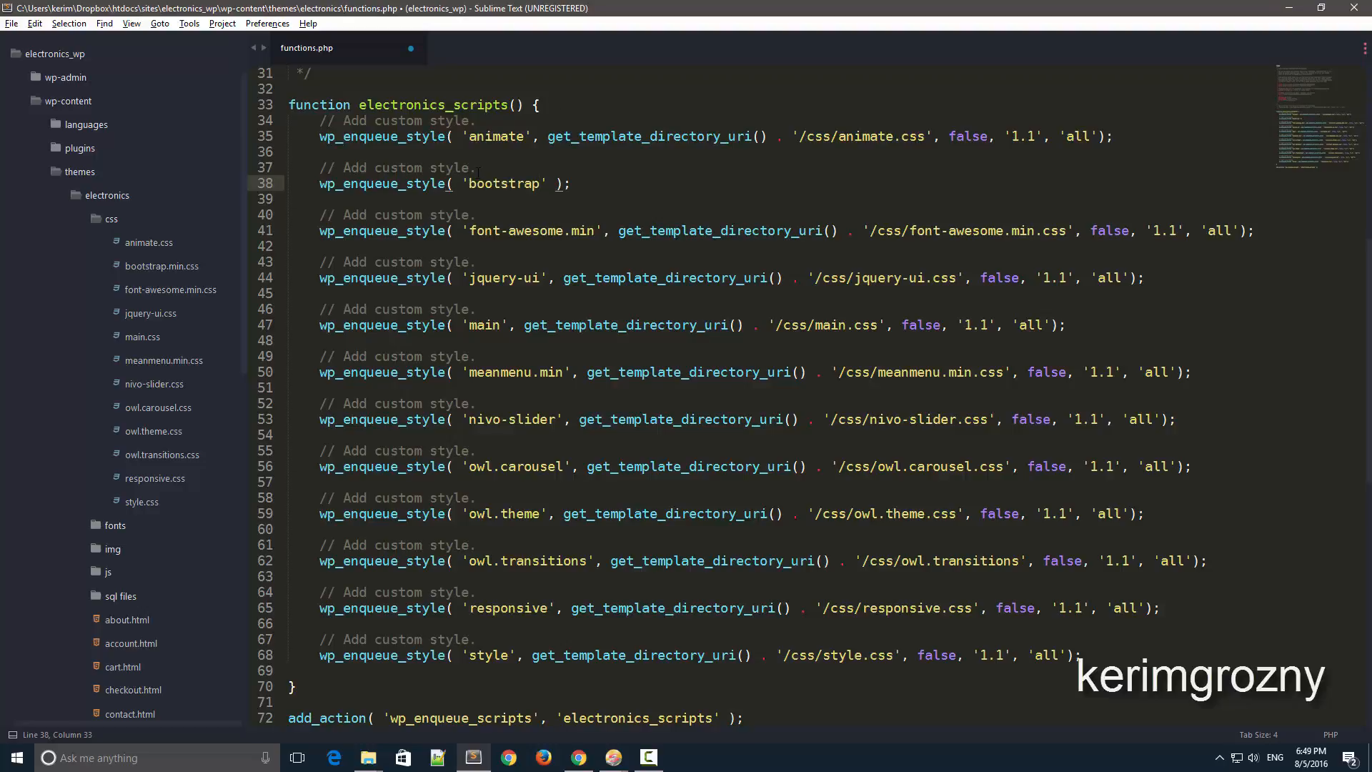
{"action": "left_click", "coordinate": [548, 184]}
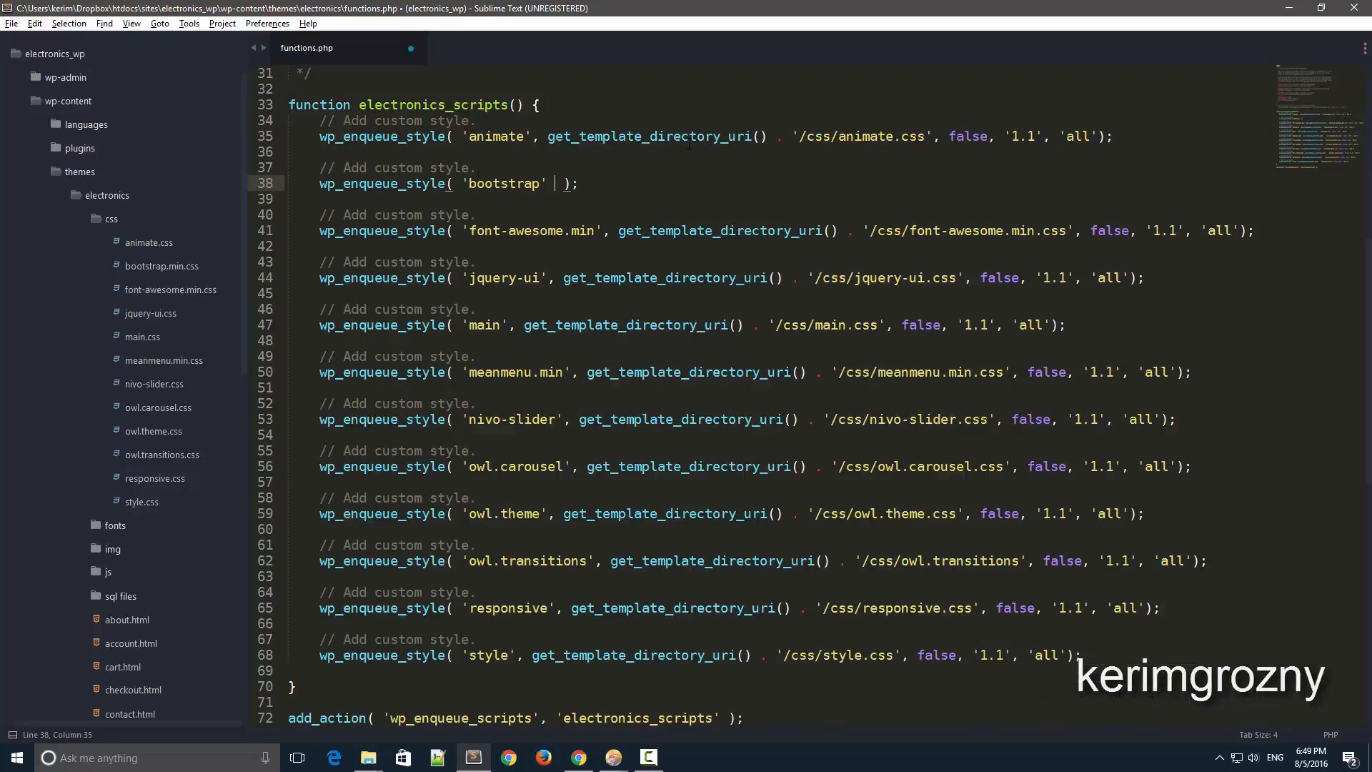
{"action": "type", "text": ","}
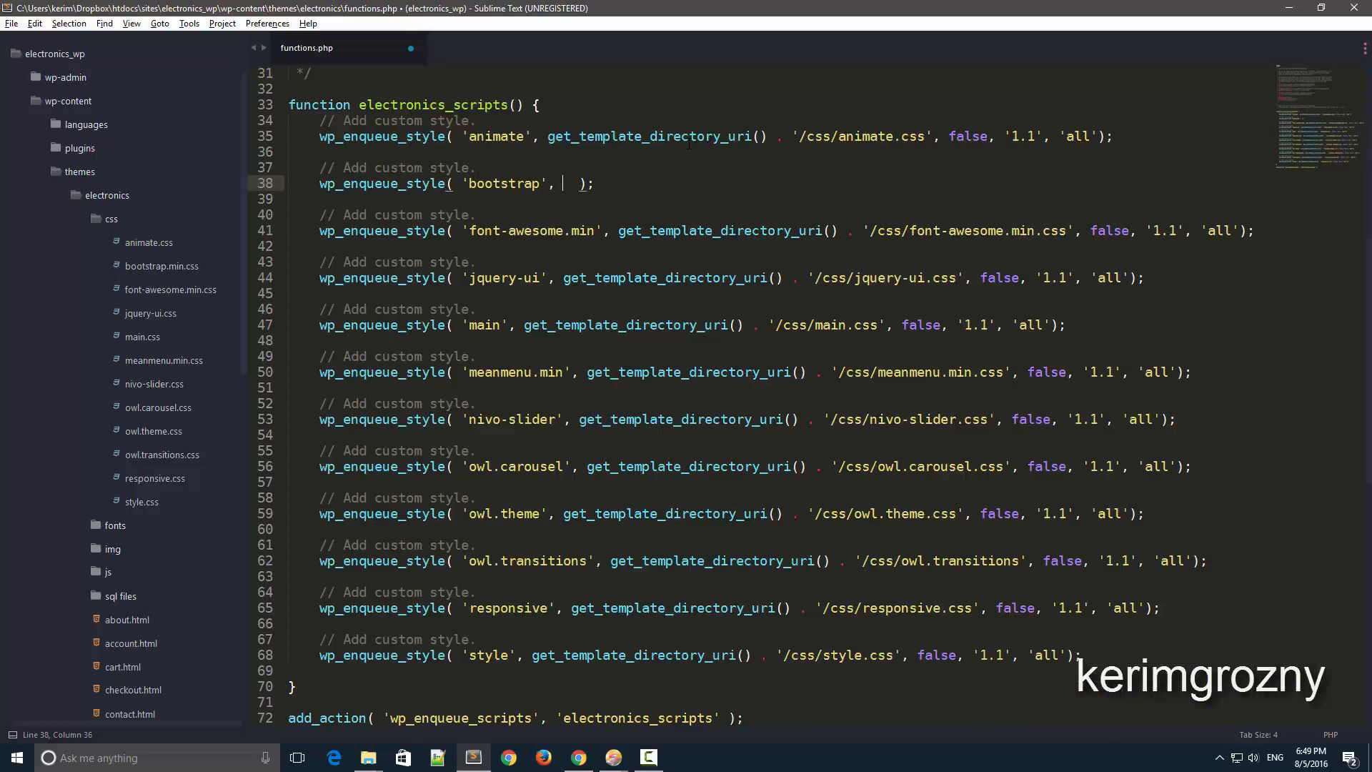
{"action": "type", "text": "get_"}
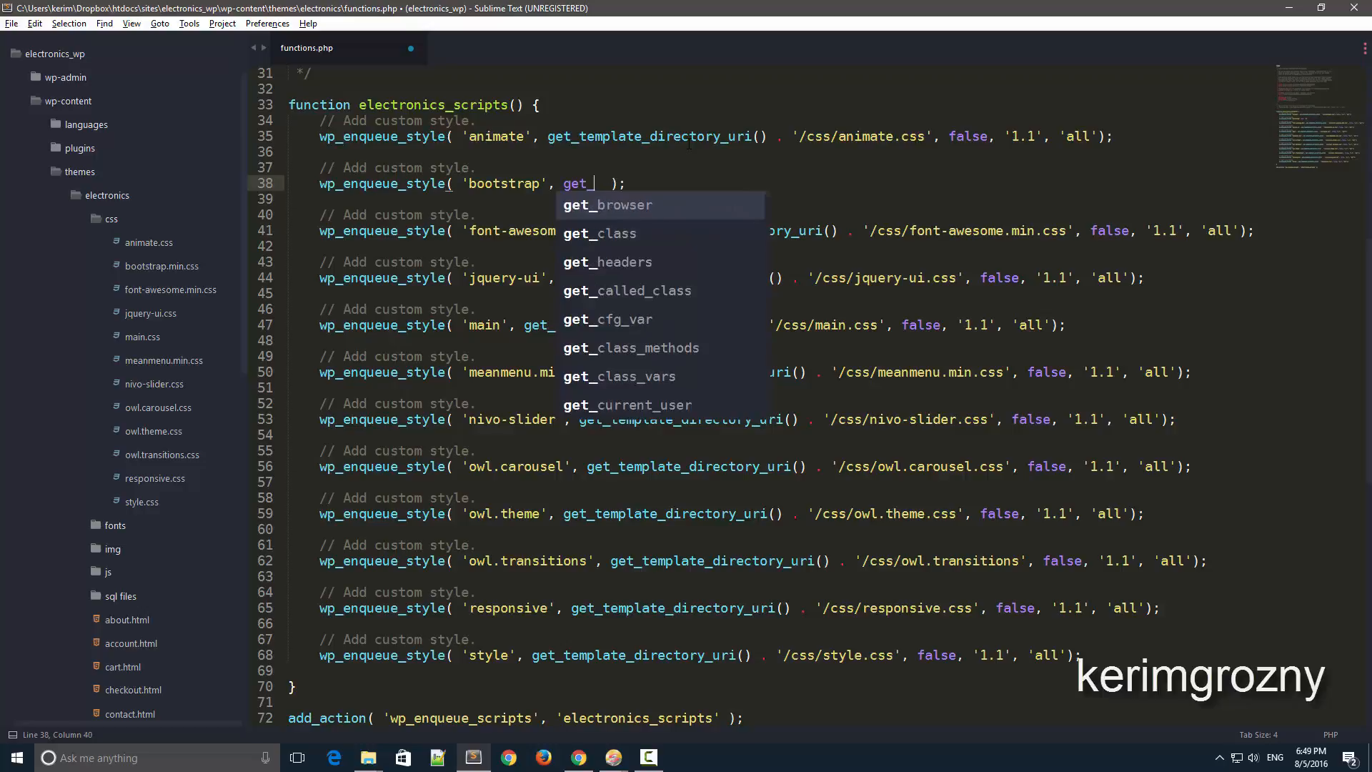
{"action": "type", "text": "tem"}
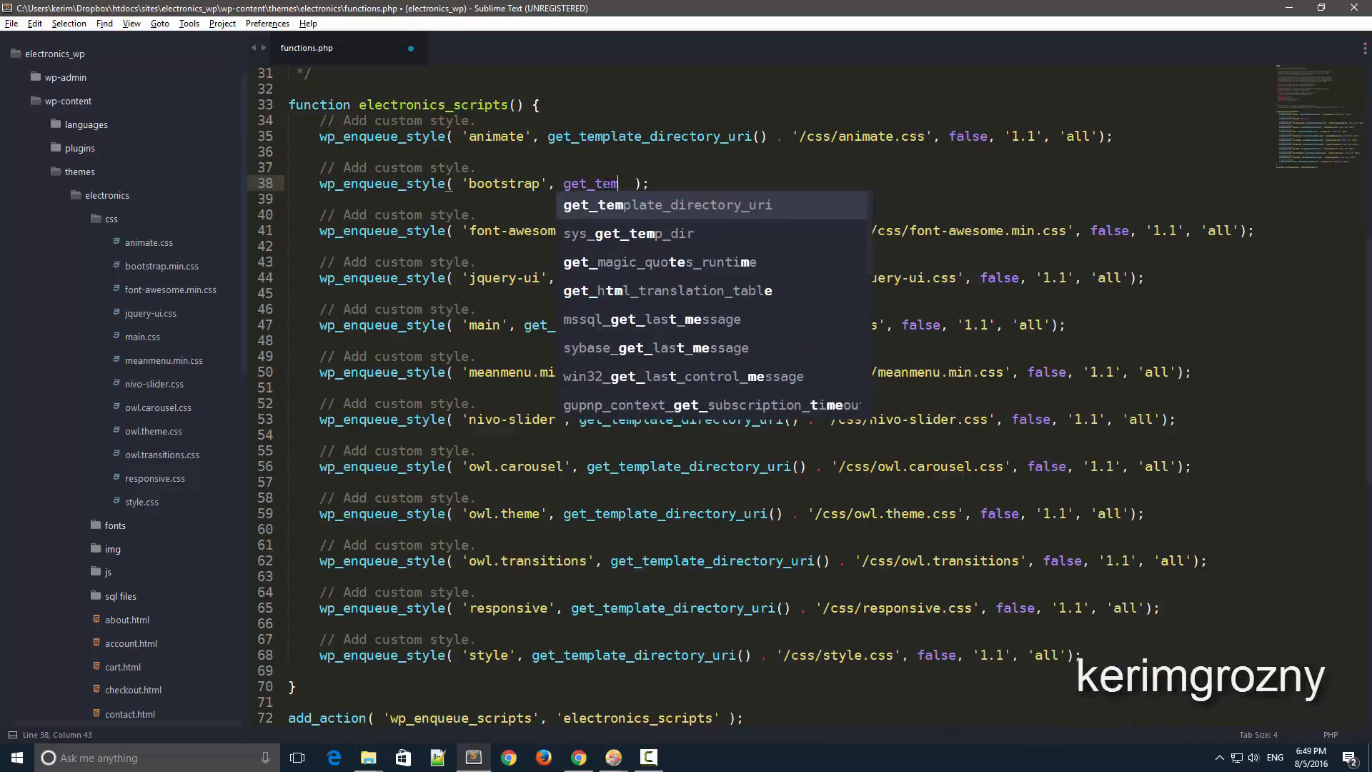
{"action": "key", "text": "Tab"}
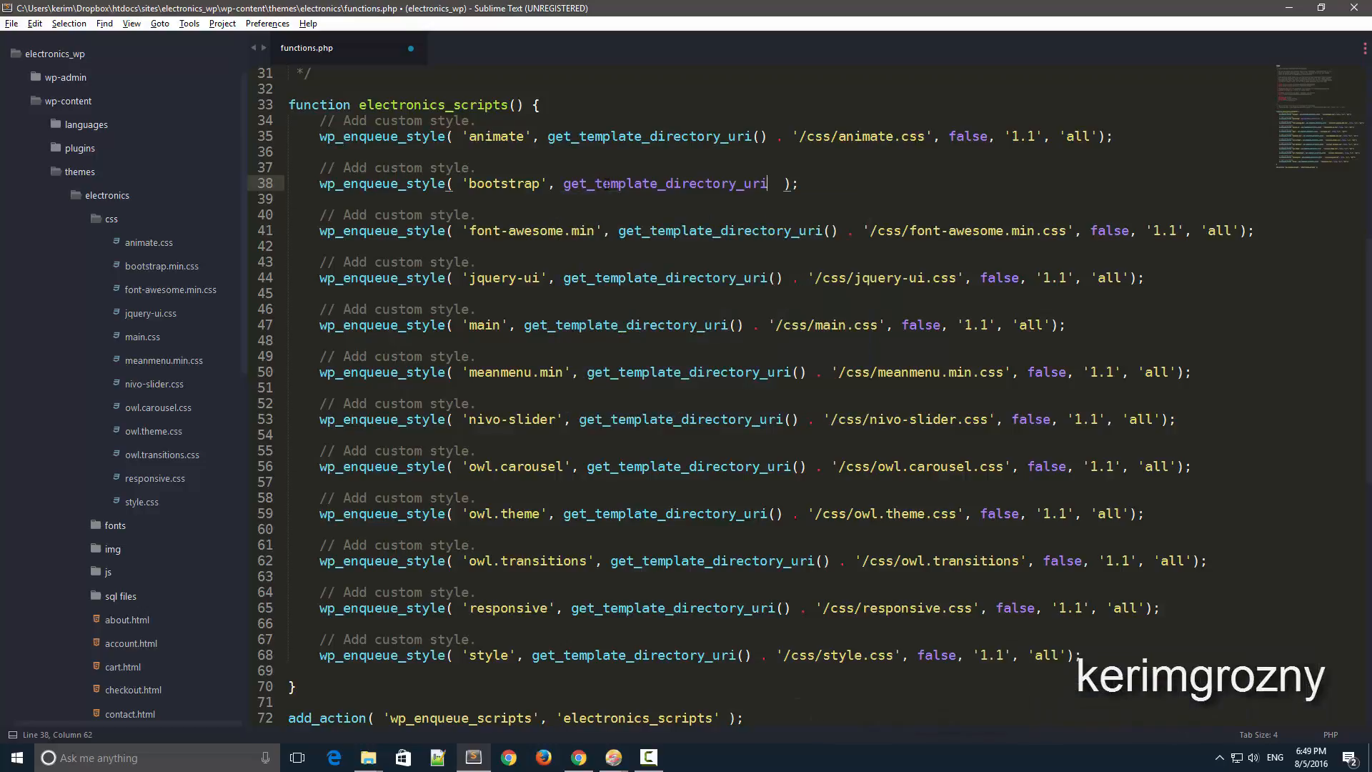
{"action": "type", "text": "()"}
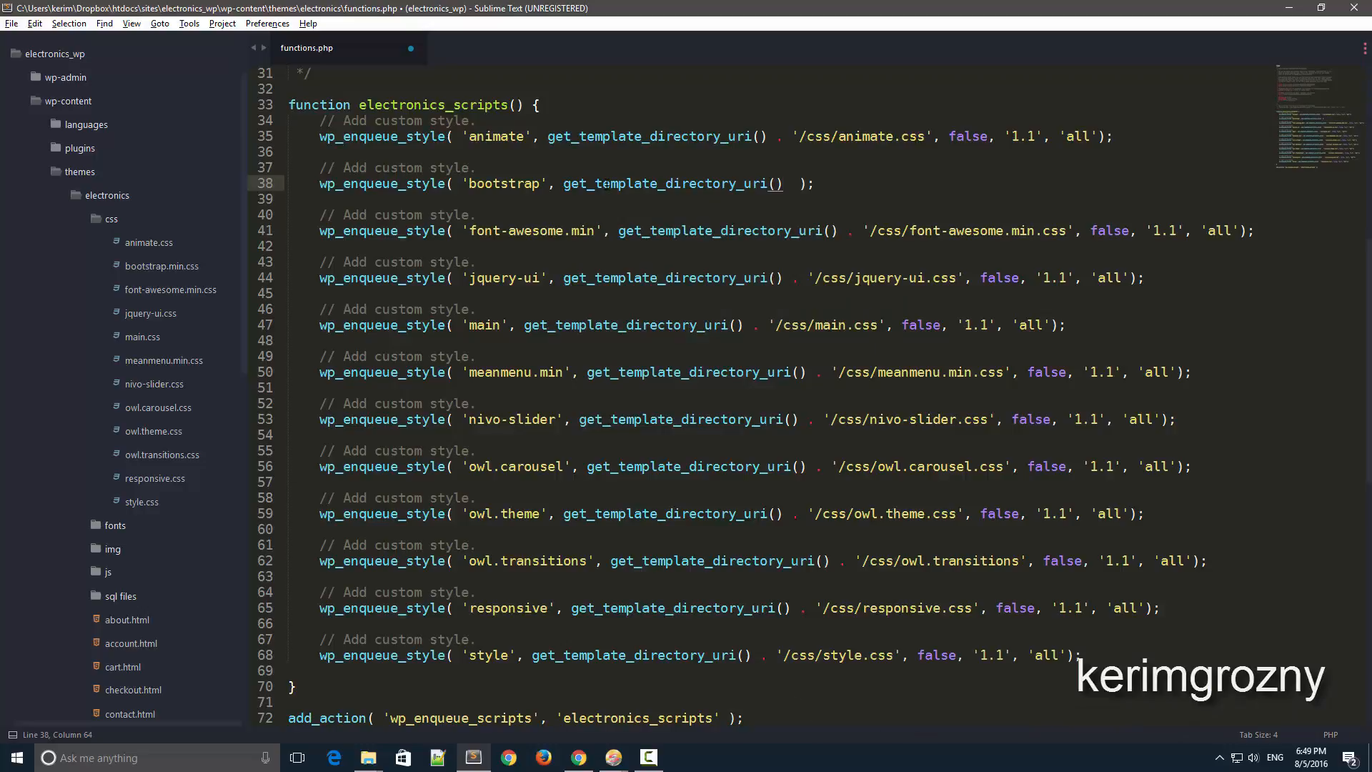
{"action": "type", "text": ","}
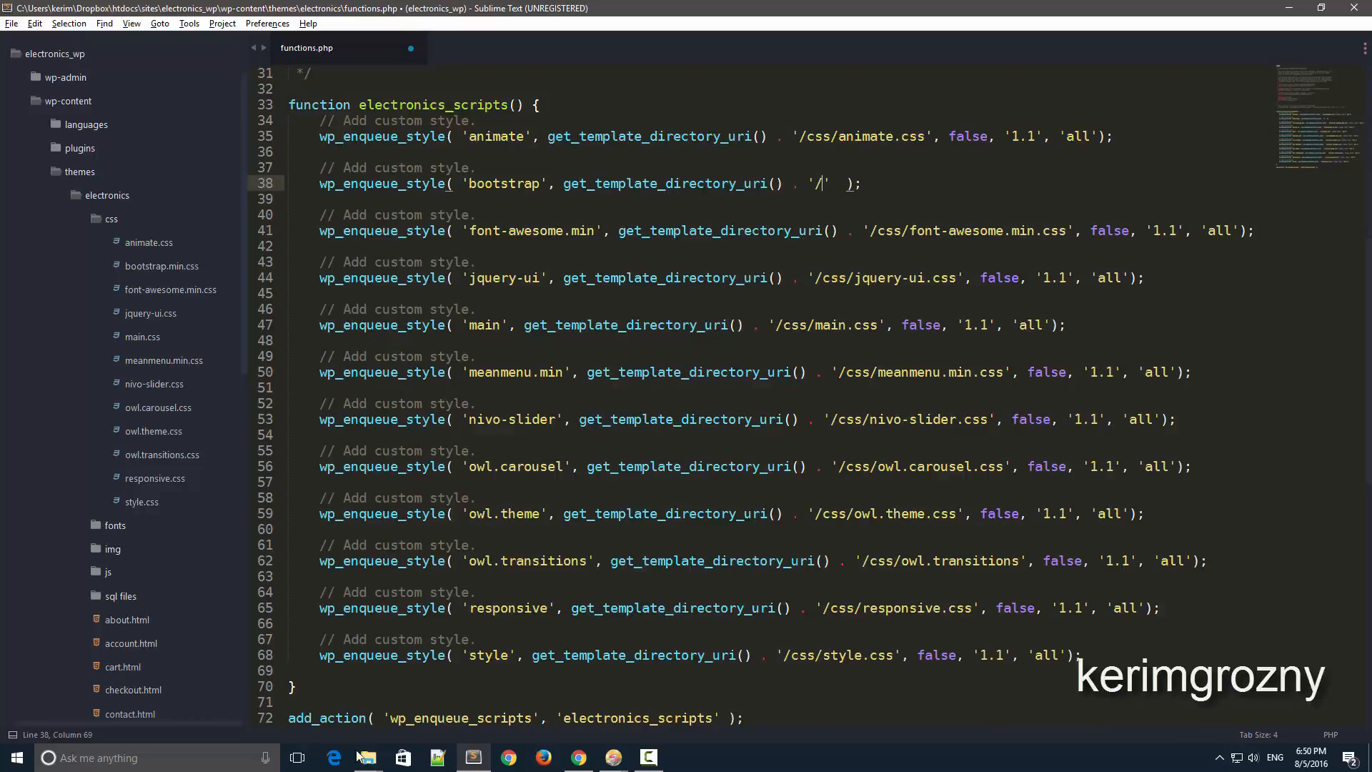
{"action": "left_click", "coordinate": [366, 757]}
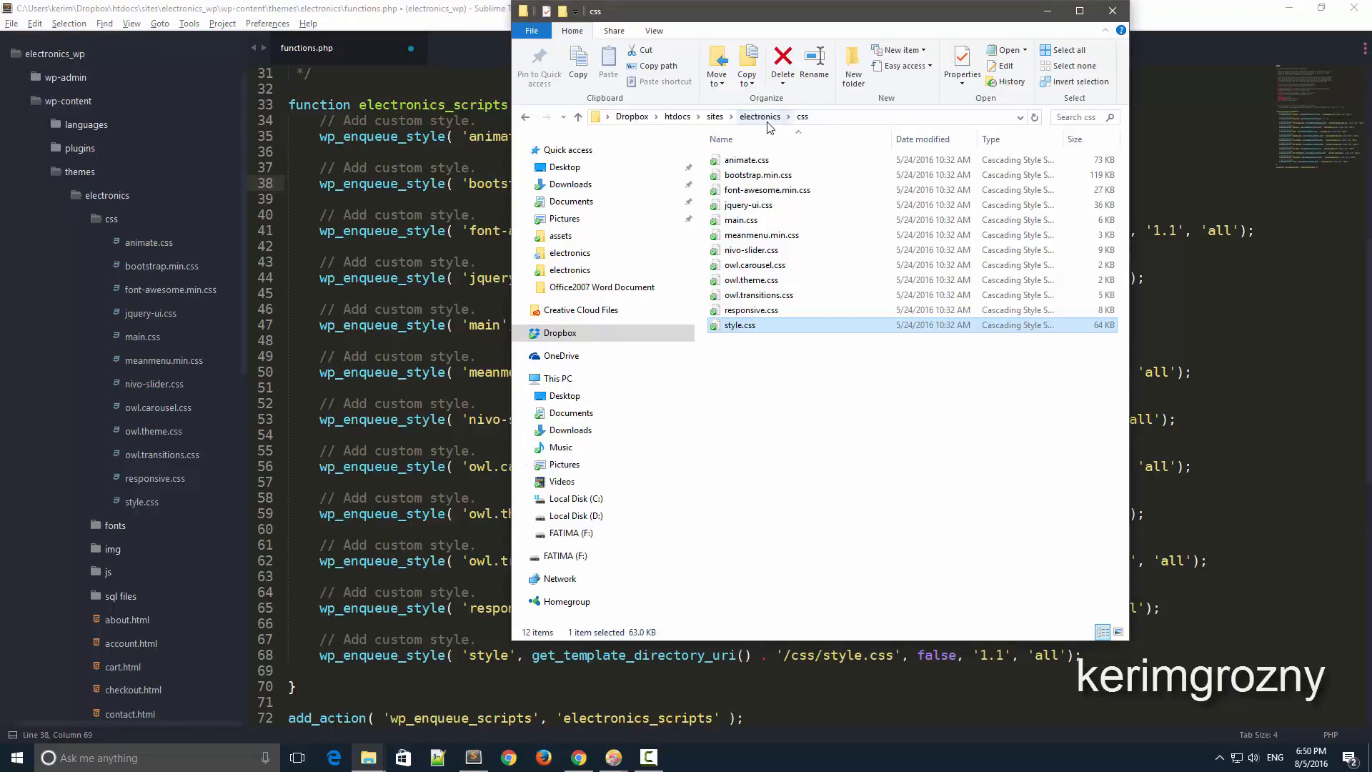
Clear the selection and review the css folder's 12 stylesheets, including bootstrap.min.css.
{"action": "left_click", "coordinate": [720, 139]}
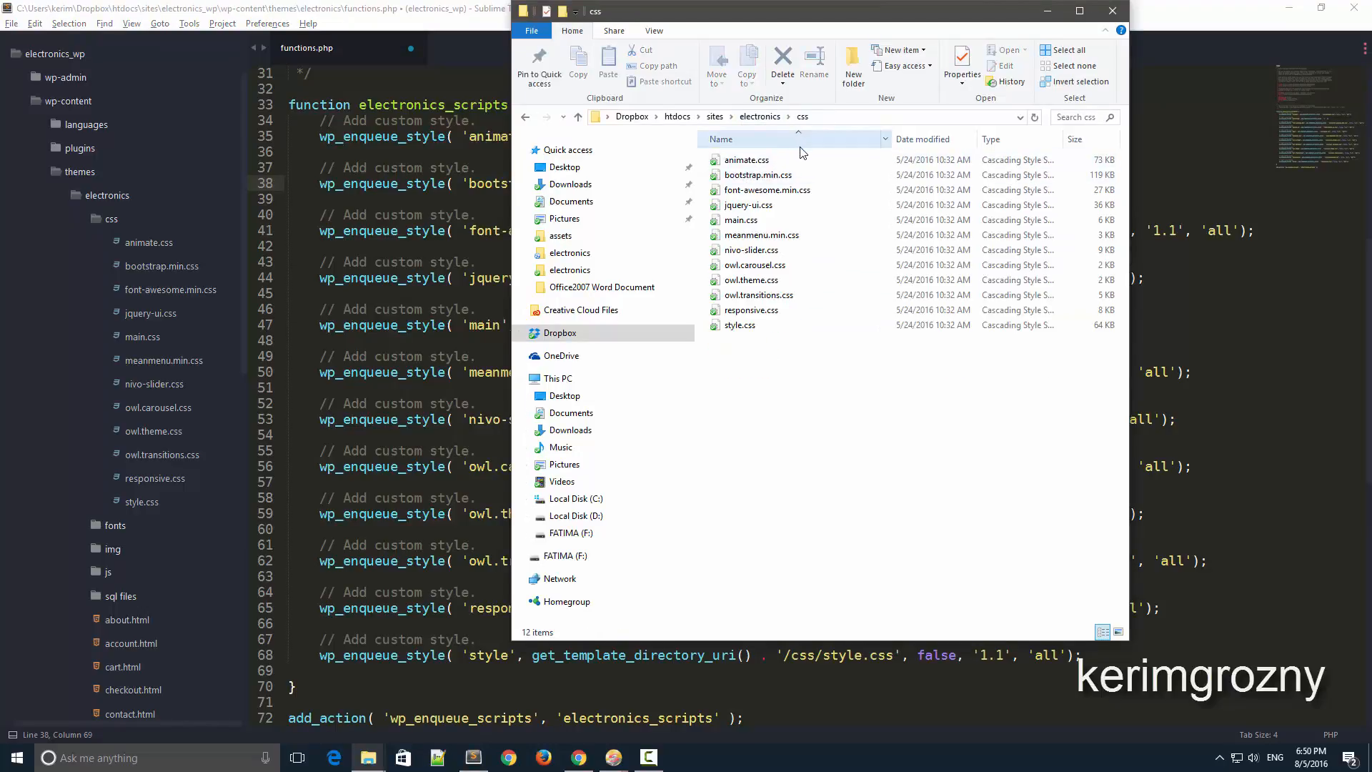
{"action": "mouse_move", "coordinate": [768, 190]}
{"action": "type", "text": "csss/"}
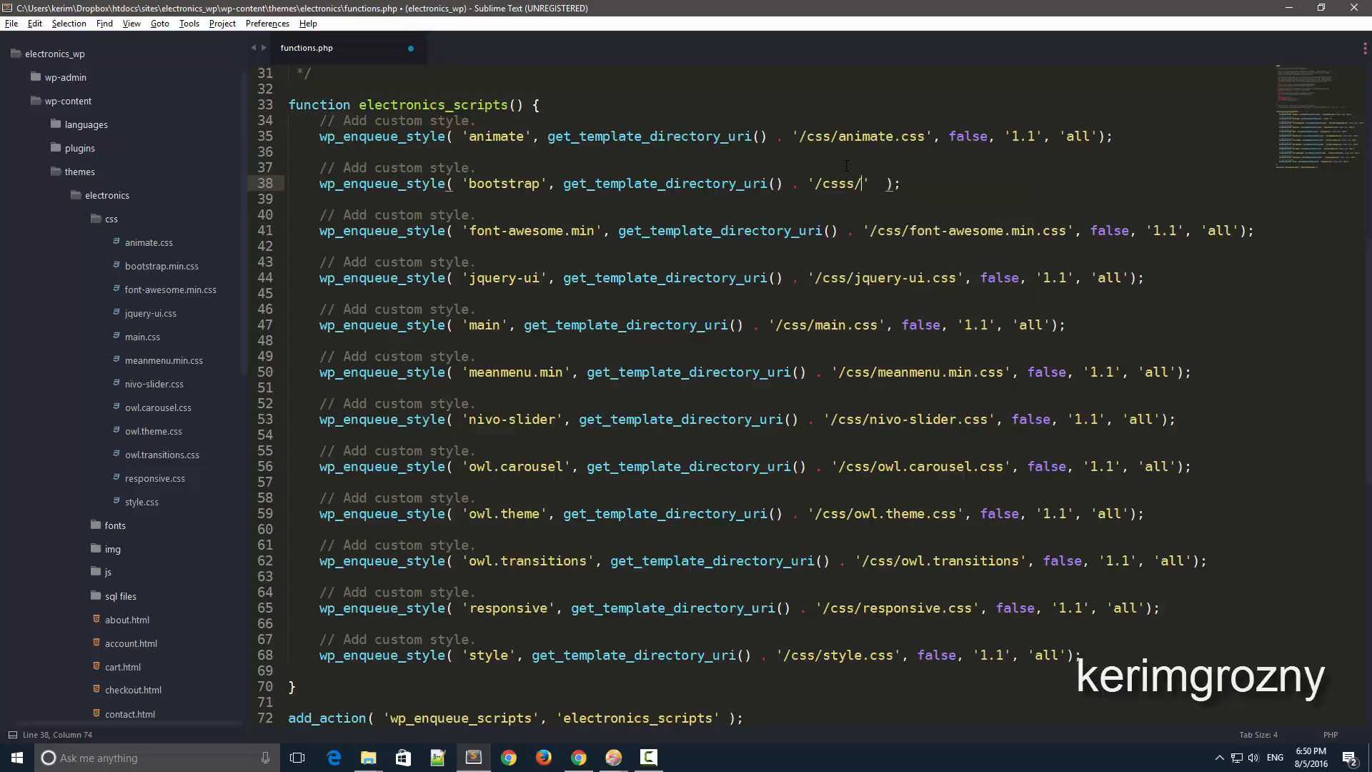
Complete line 38 with '/css/bootstrap.min.css', false, '1.1', 'all' and save functions.php.
{"action": "type", "text": "bootstrap.min.css"}
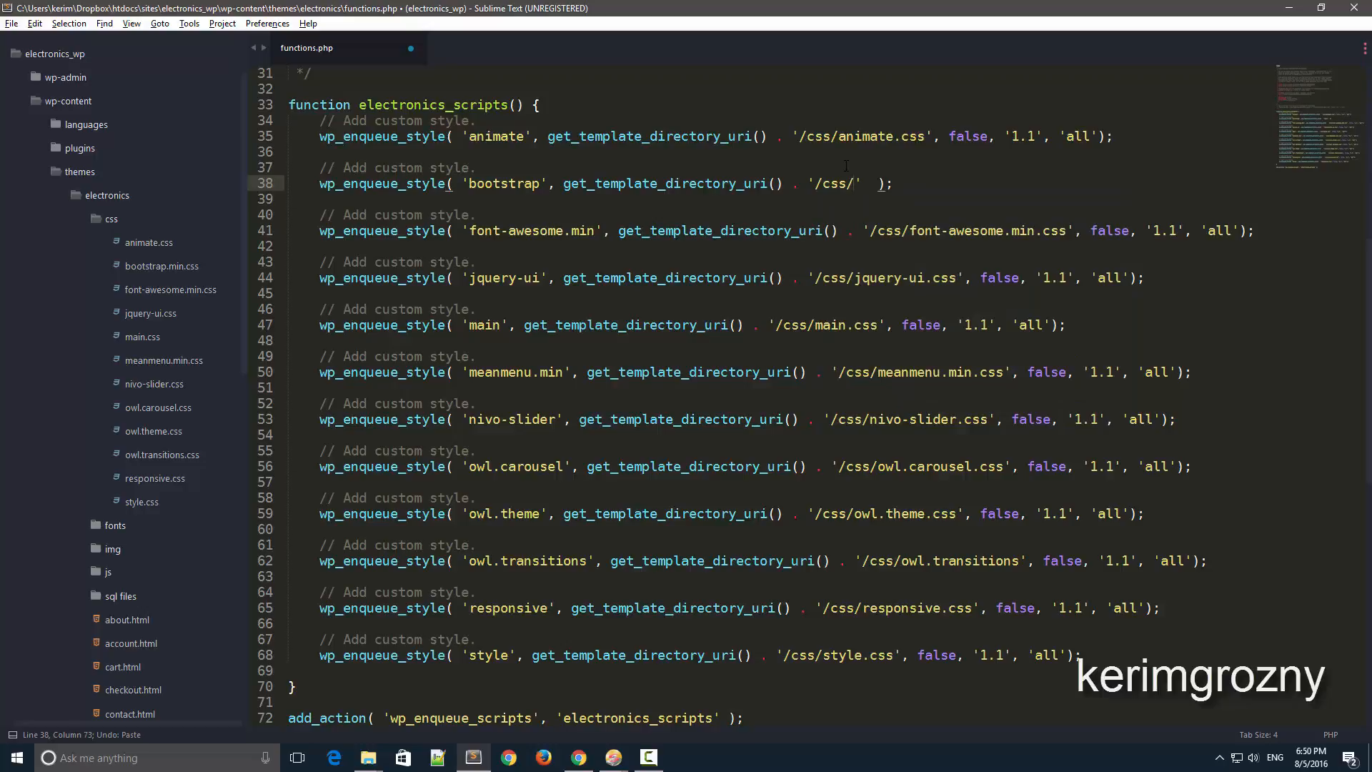
{"action": "type", "text": "bootstrap.min.css"}
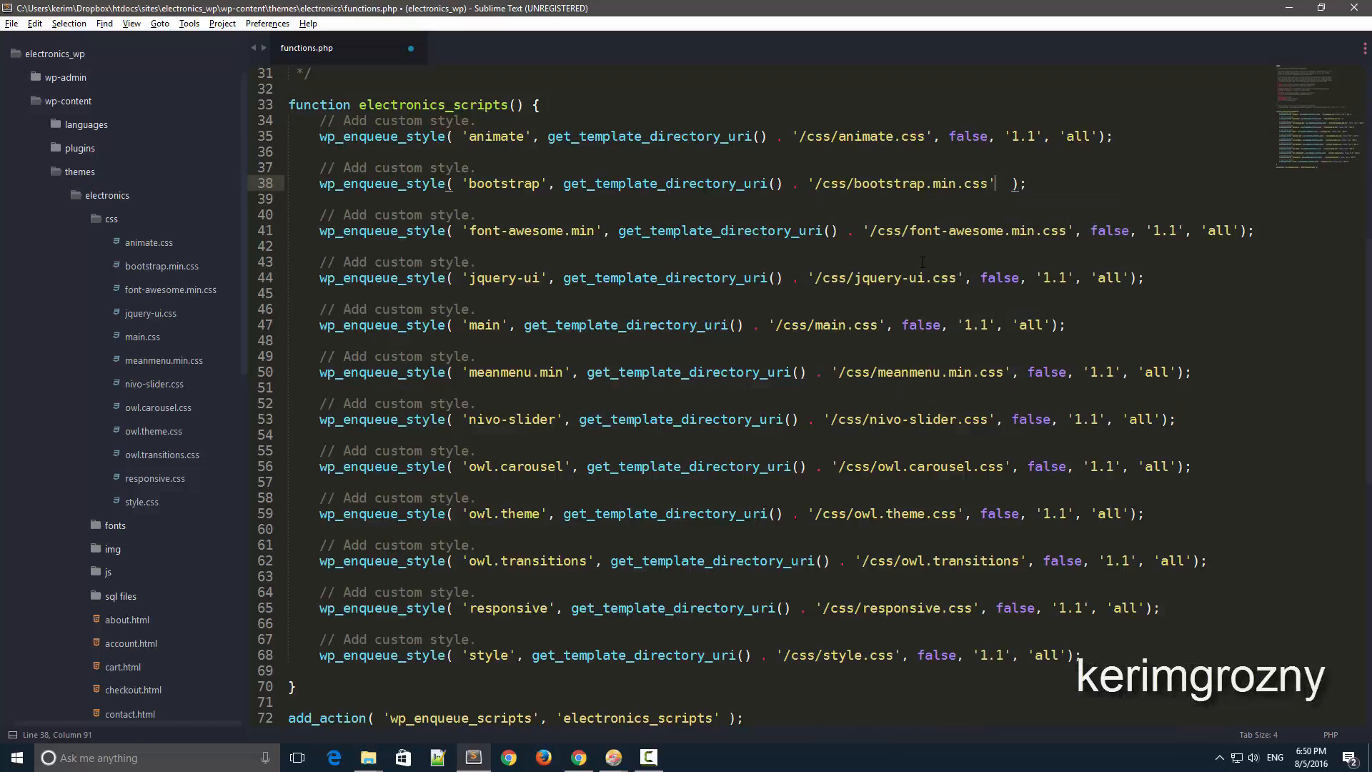
{"action": "type", "text": ","}
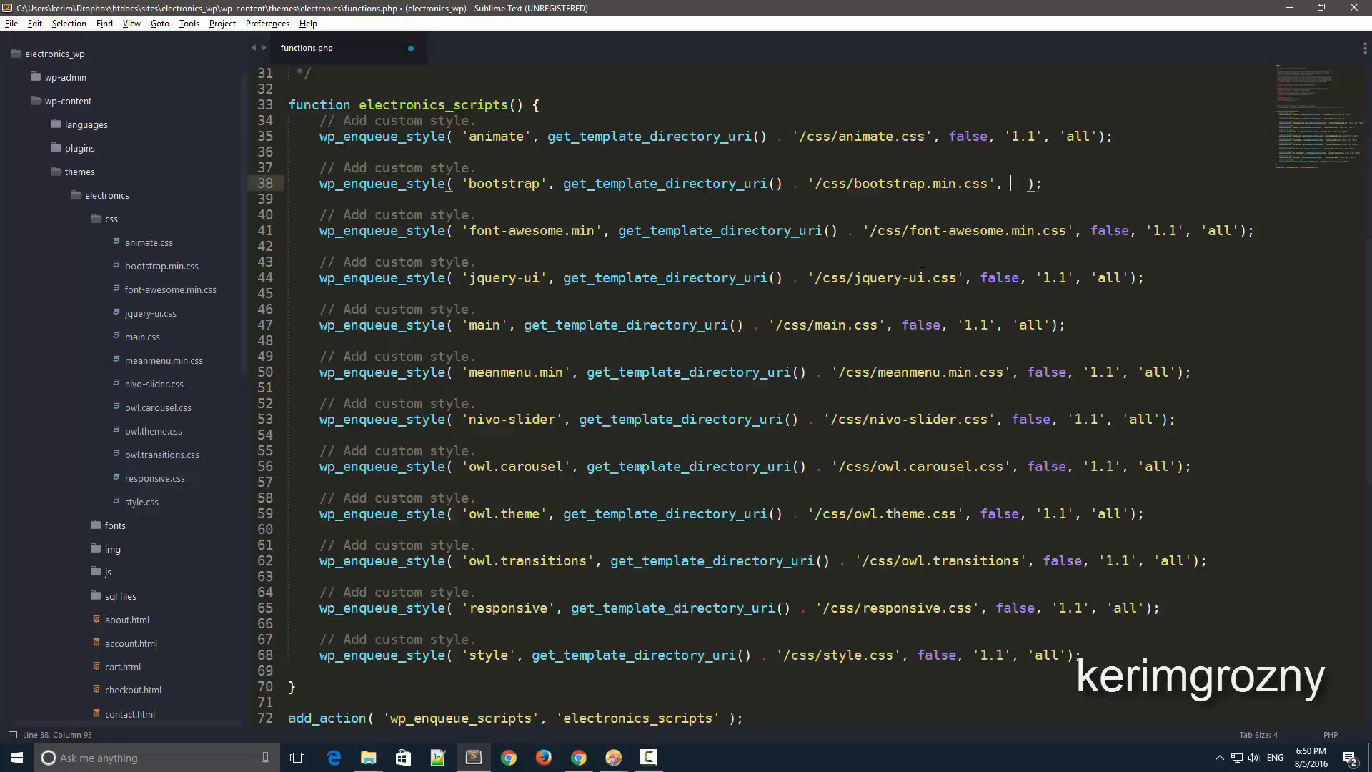
{"action": "type", "text": "false, '1.1', 'all"}
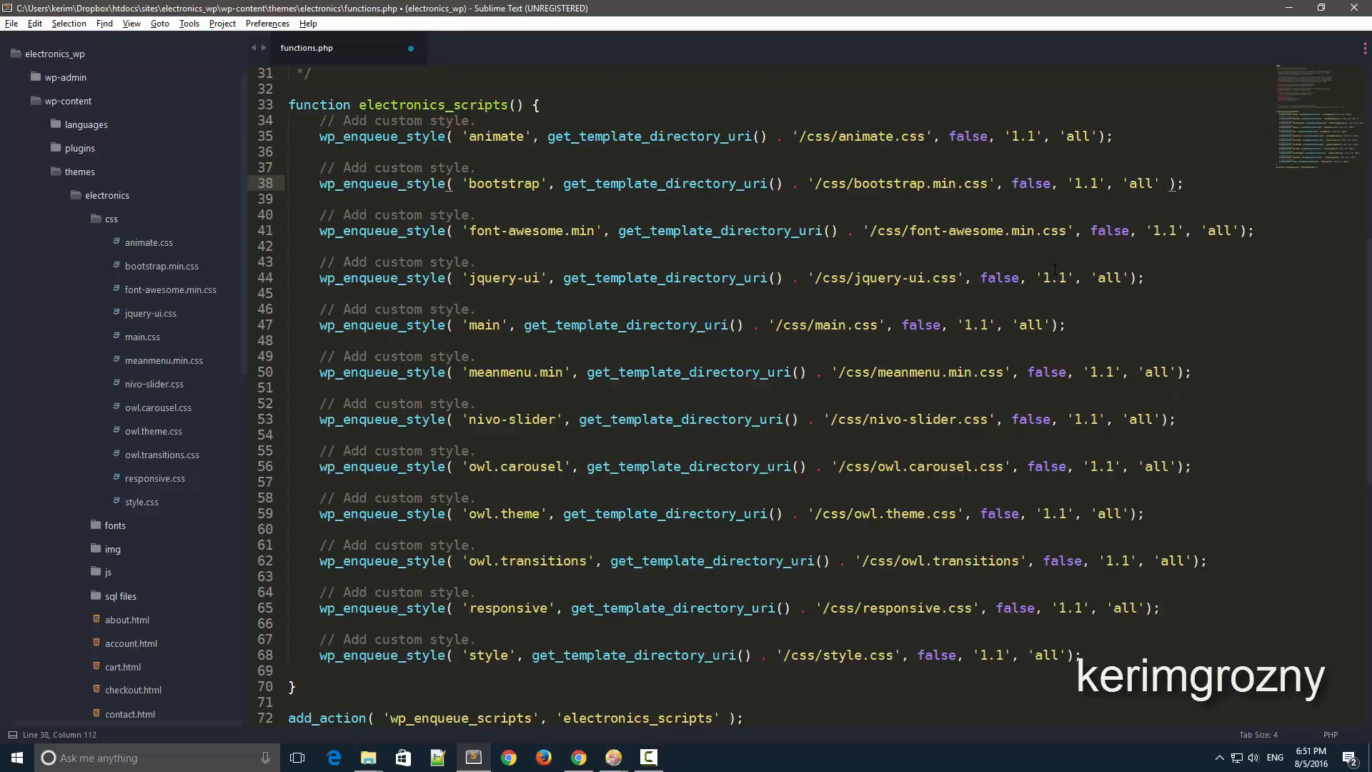
{"action": "key", "text": "ctrl+s"}
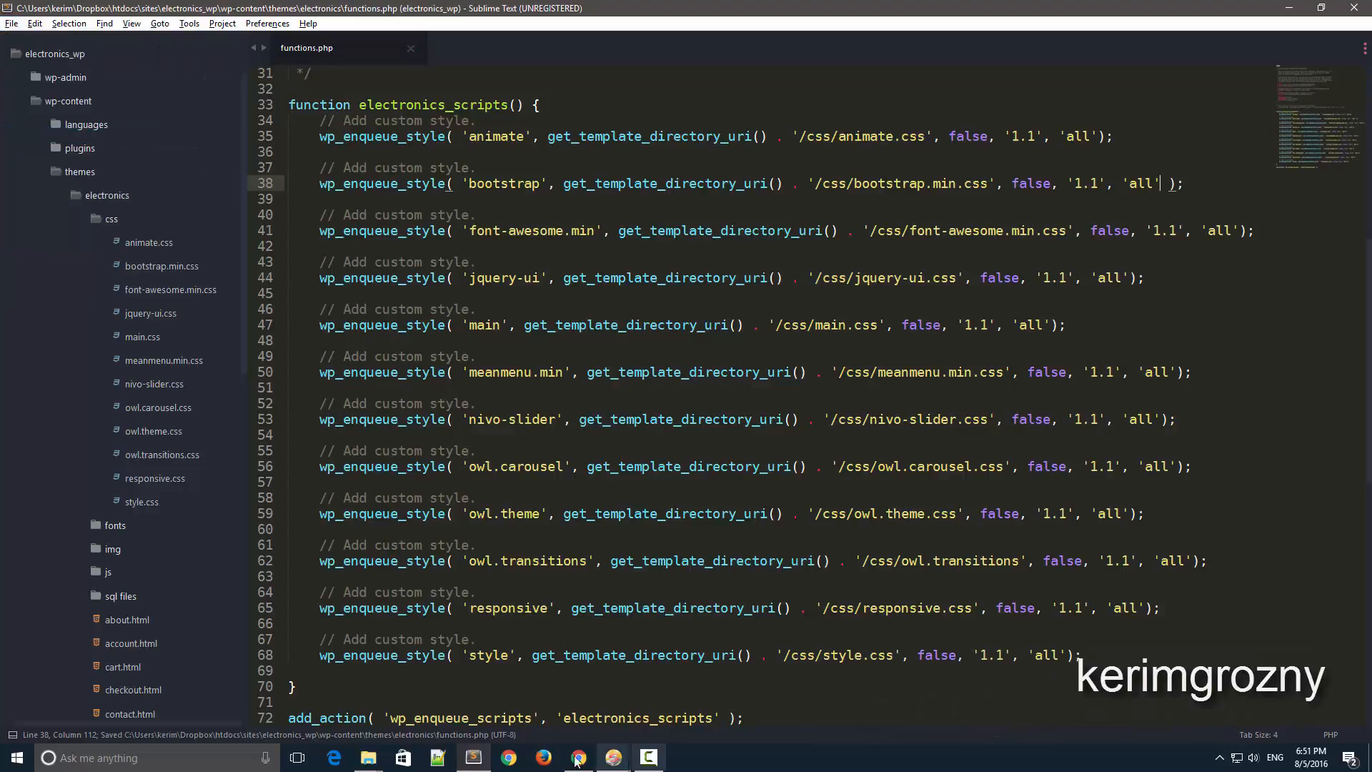
Scroll the Bootstrap-styled categories and products in Chrome, then return to functions.php.
{"action": "left_click", "coordinate": [577, 757]}
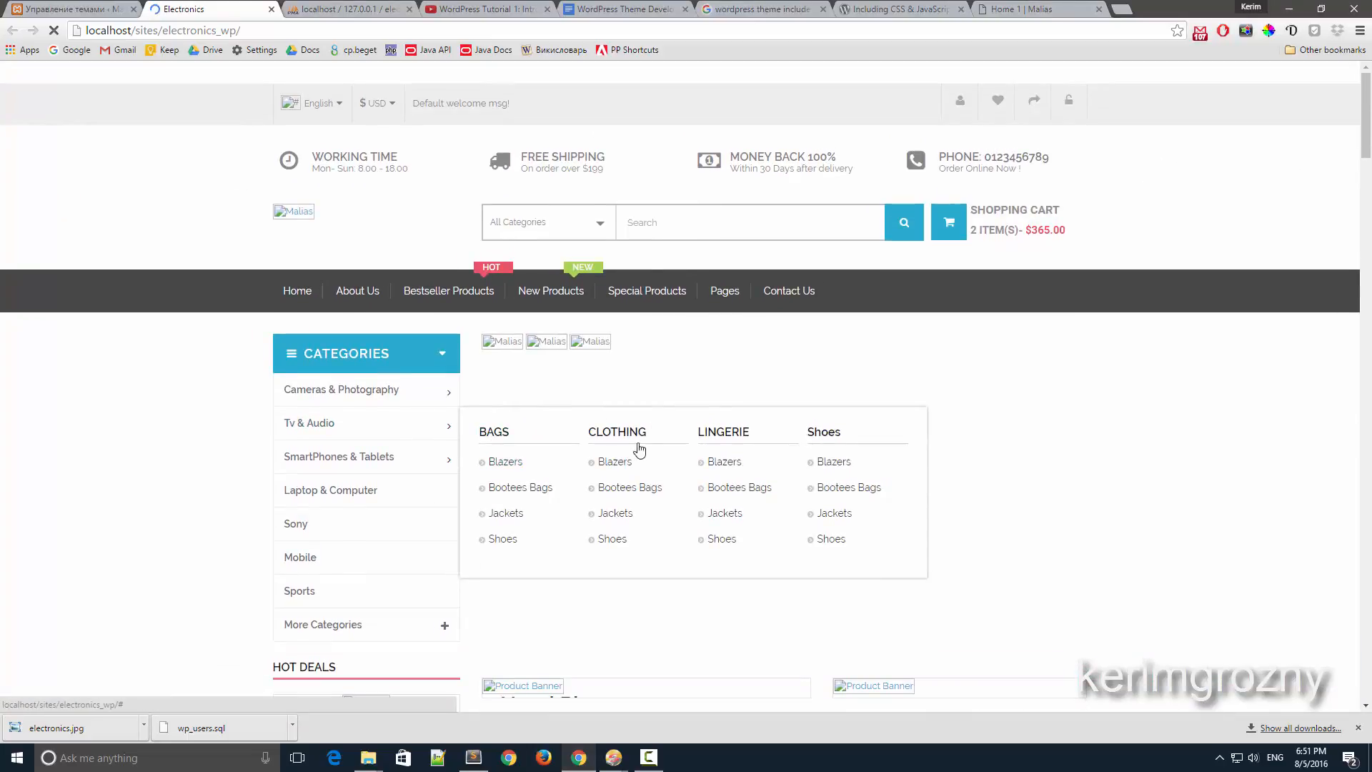
{"action": "scroll", "scroll_direction": "down", "scroll_amount": 3}
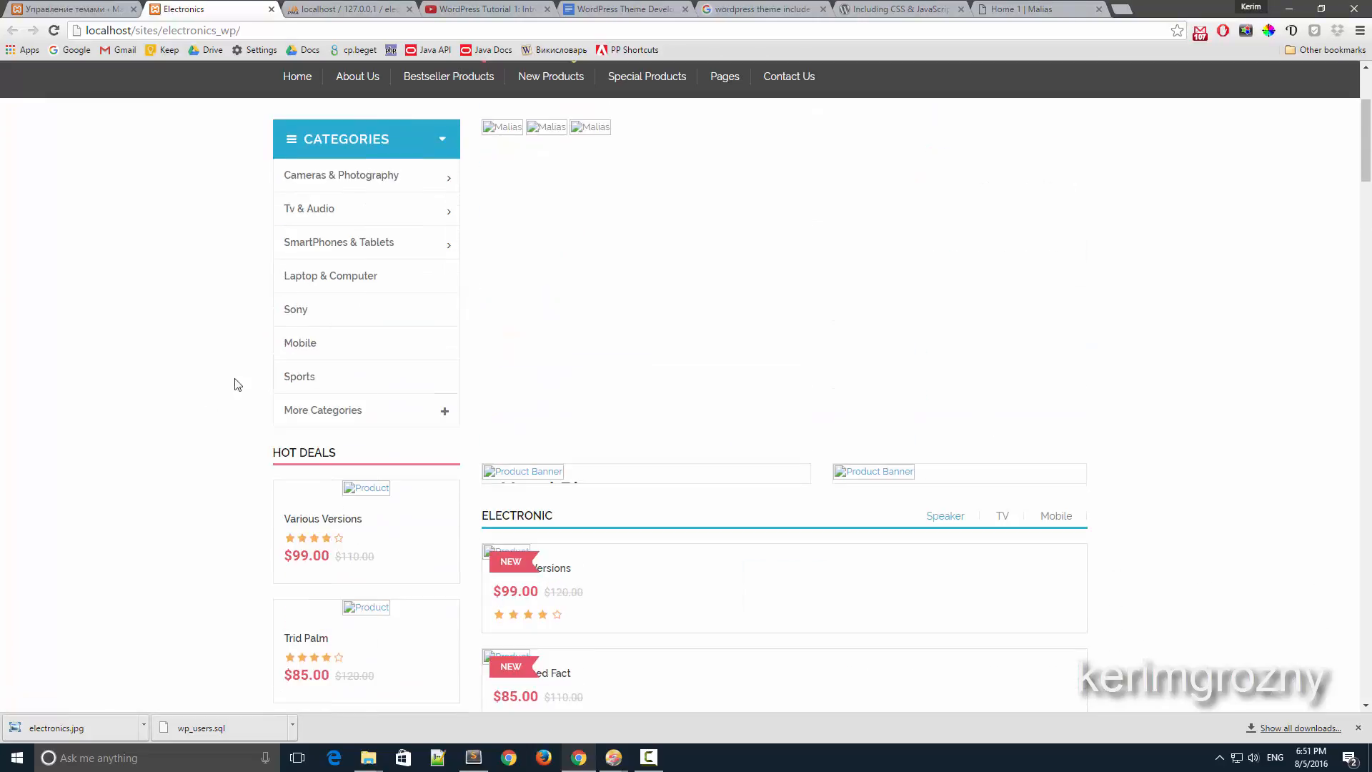
{"action": "scroll", "scroll_direction": "down", "scroll_amount": 3}
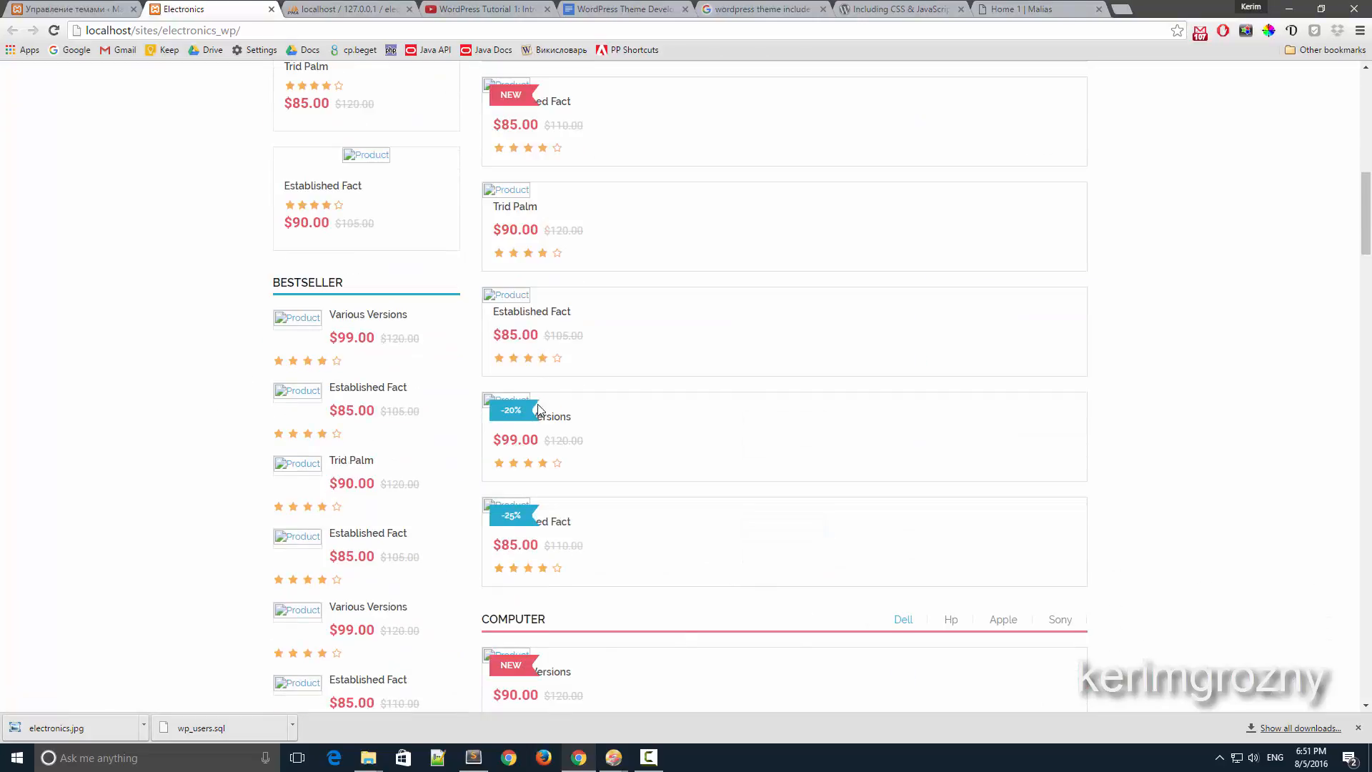
{"action": "scroll", "scroll_direction": "down", "scroll_amount": 3}
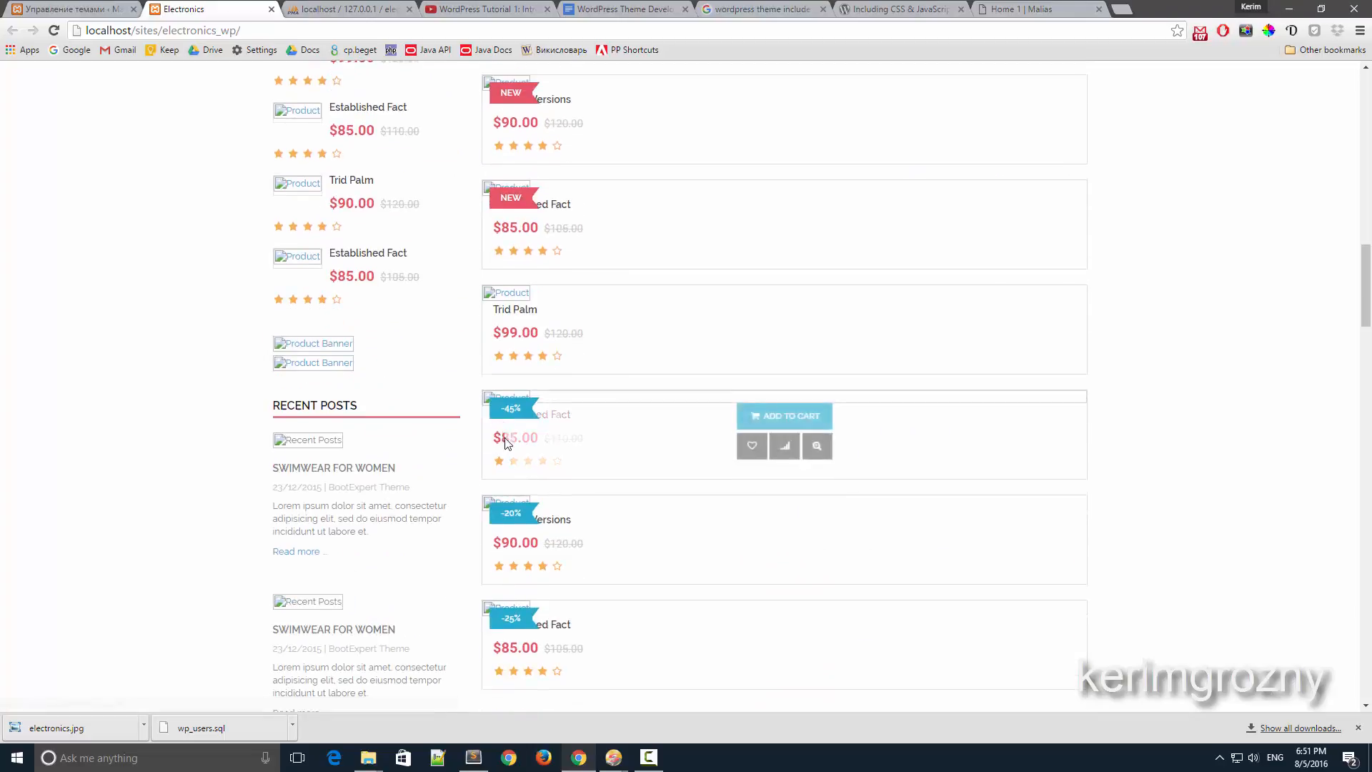
{"action": "scroll", "scroll_direction": "up", "scroll_amount": 3}
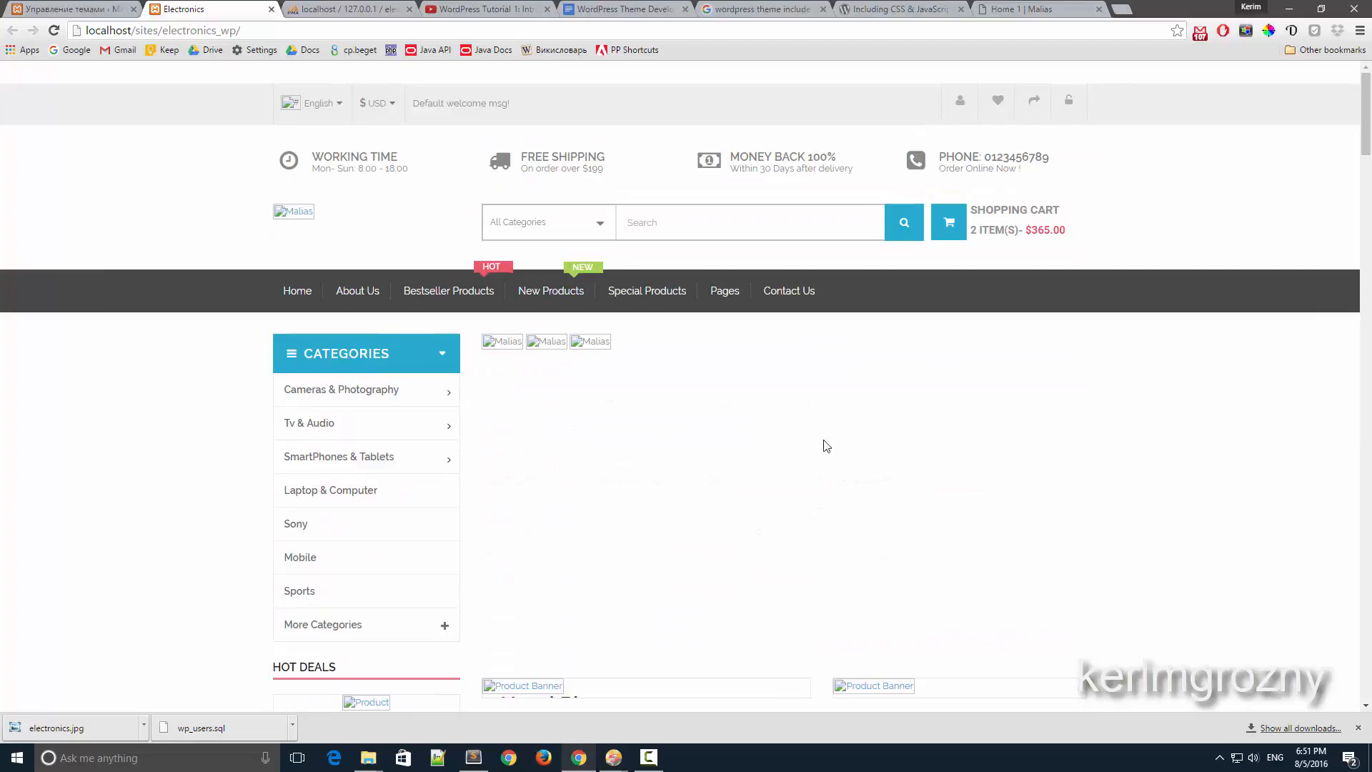
{"action": "left_click", "coordinate": [472, 757]}
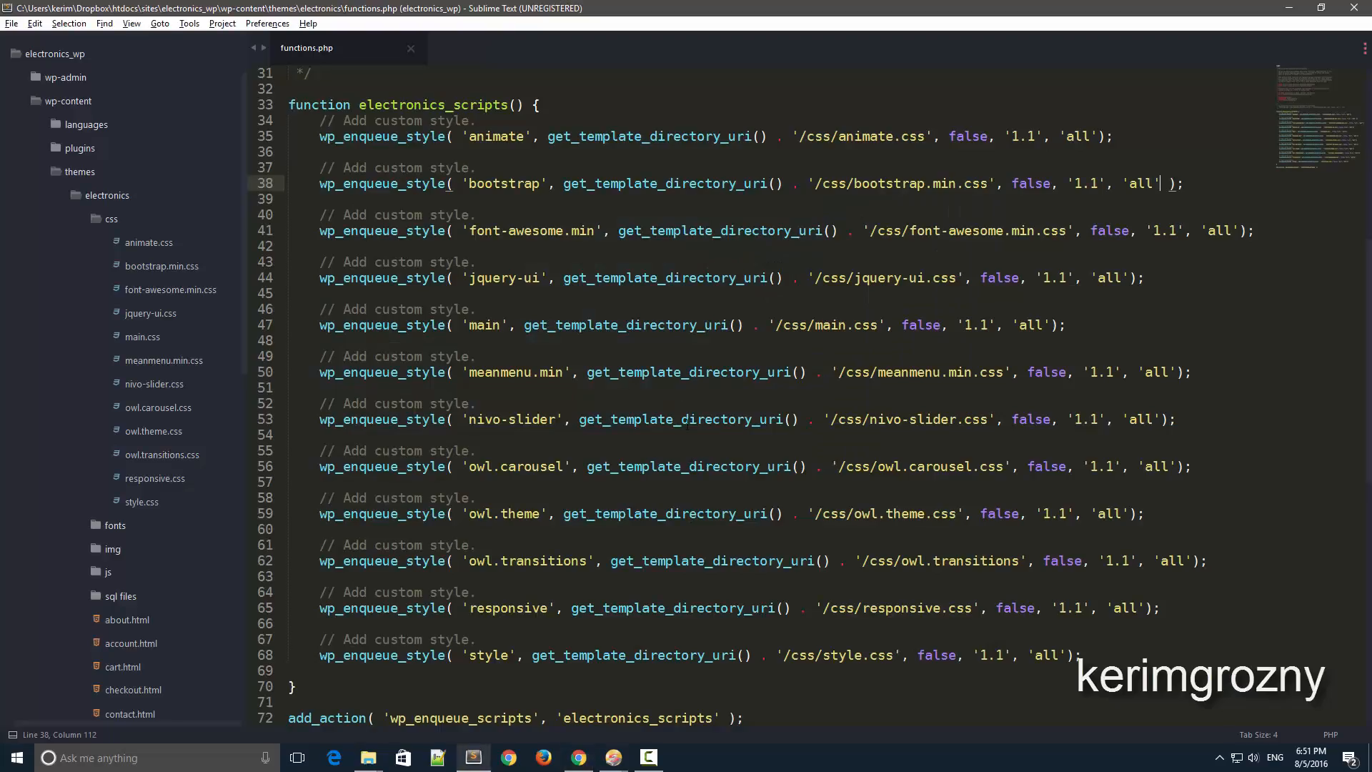